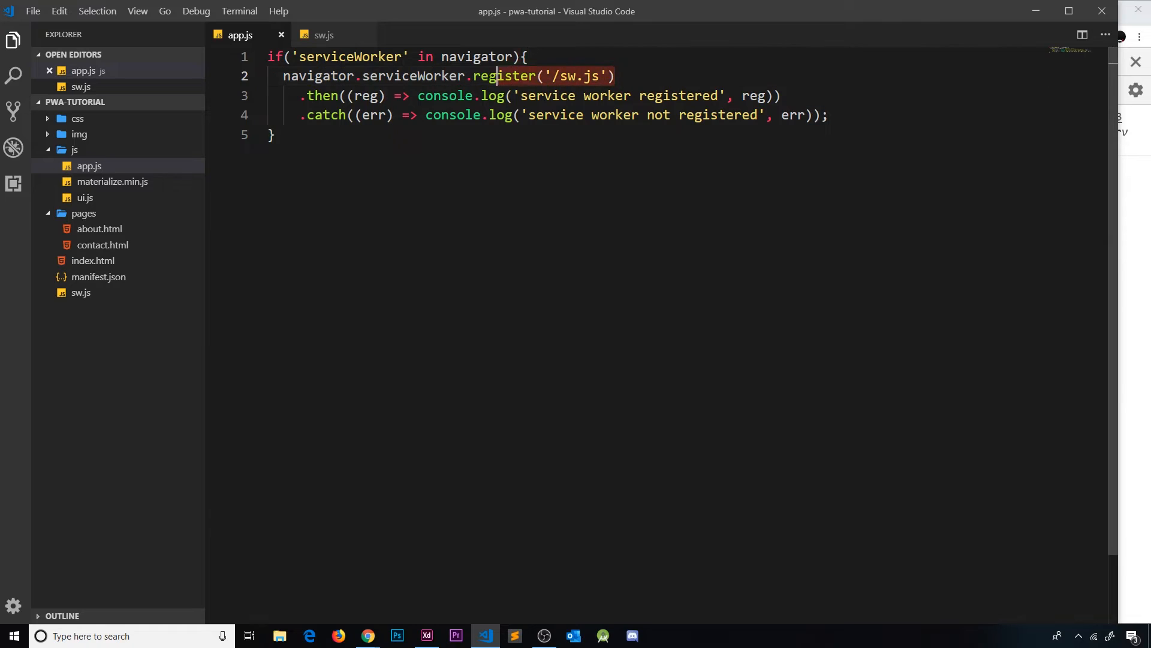
Open sw.js and write the self.addEventListener('install', ...) arrow-function listener
double_click(504, 76)
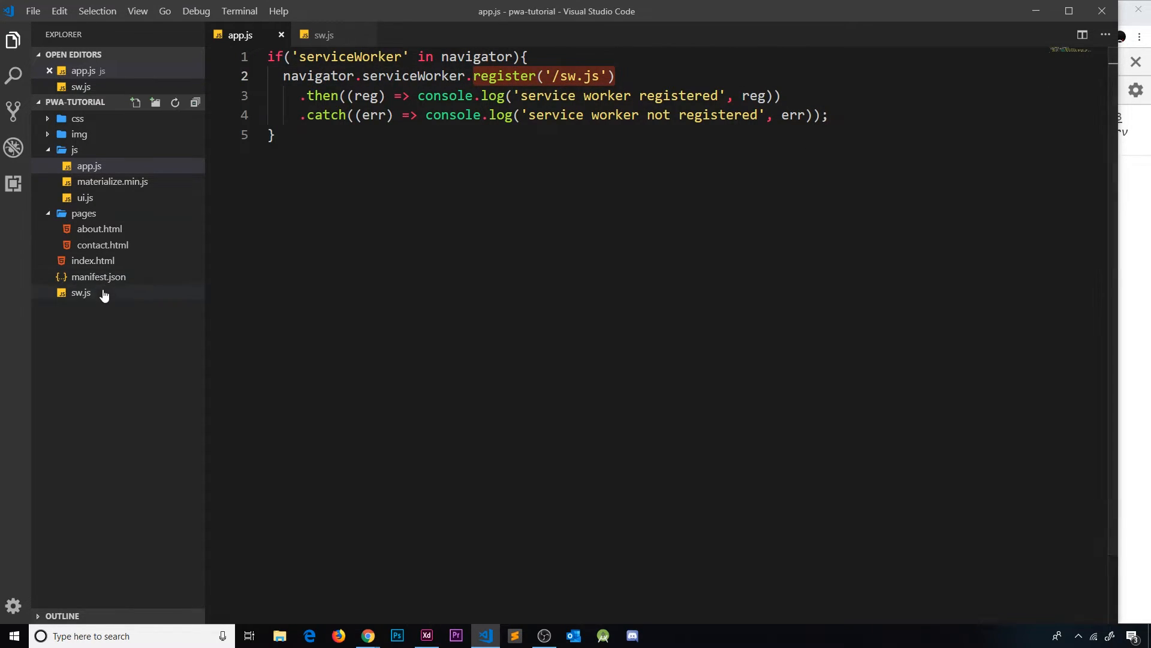
mouse_move(81, 292)
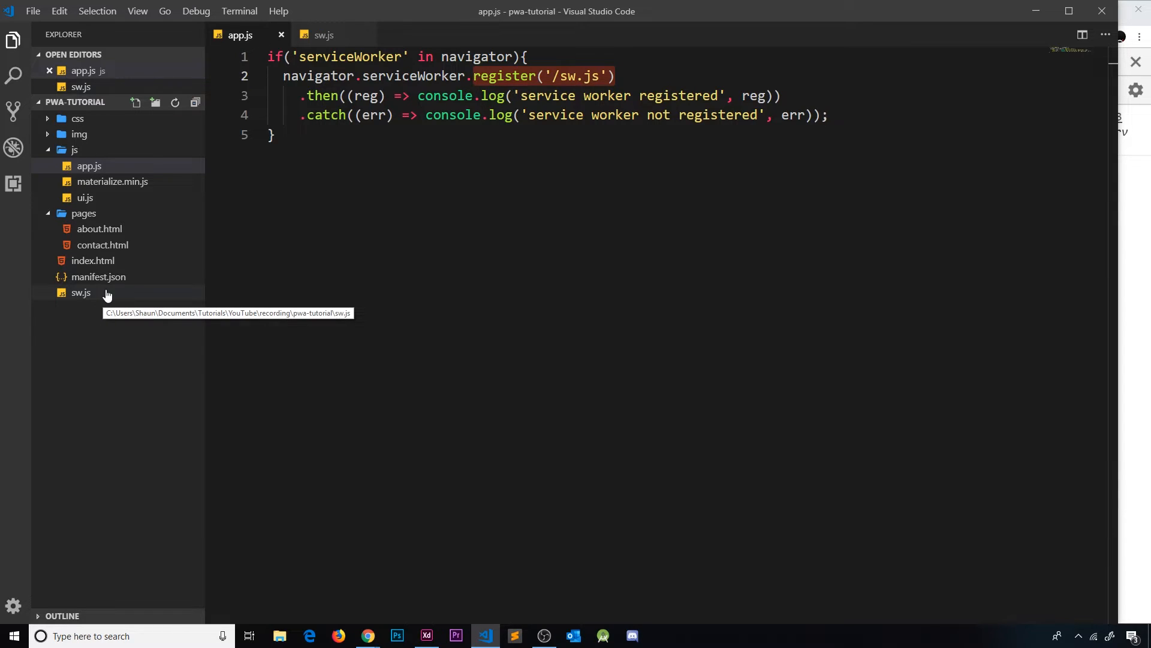
mouse_move(147, 291)
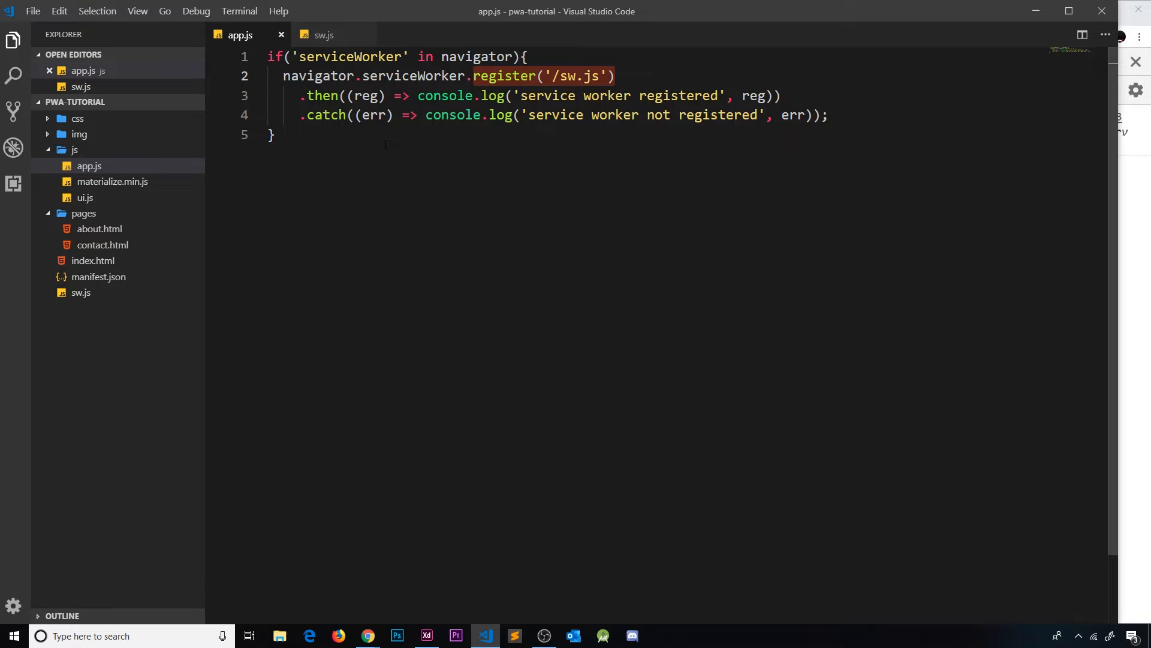
left_click(324, 35)
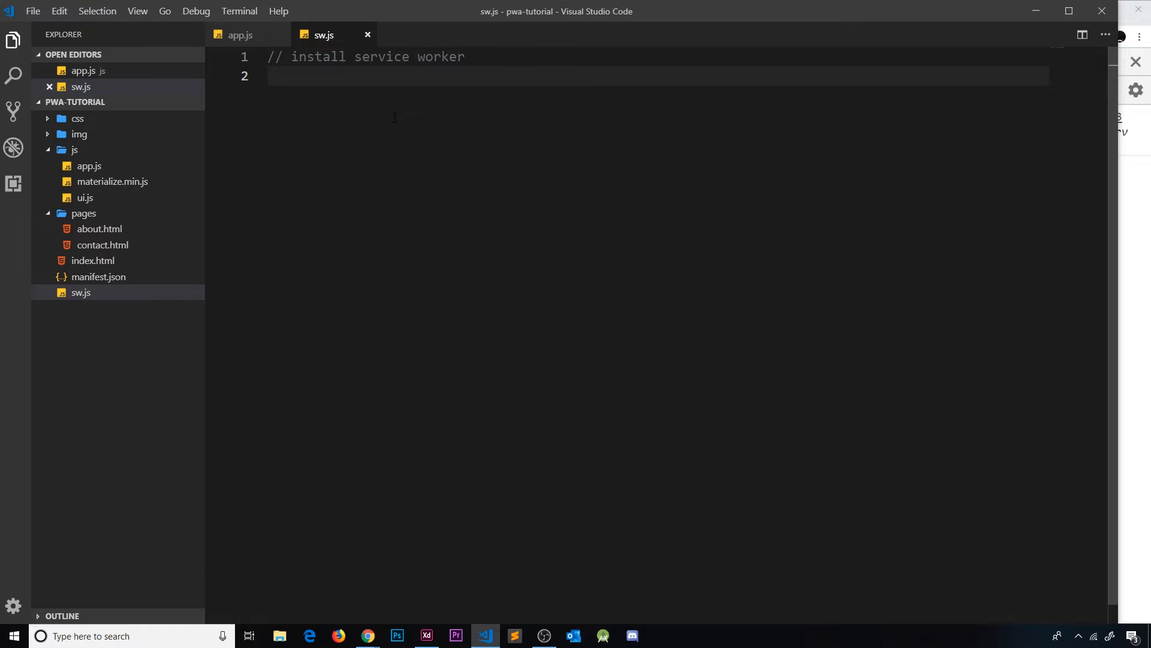
type("self")
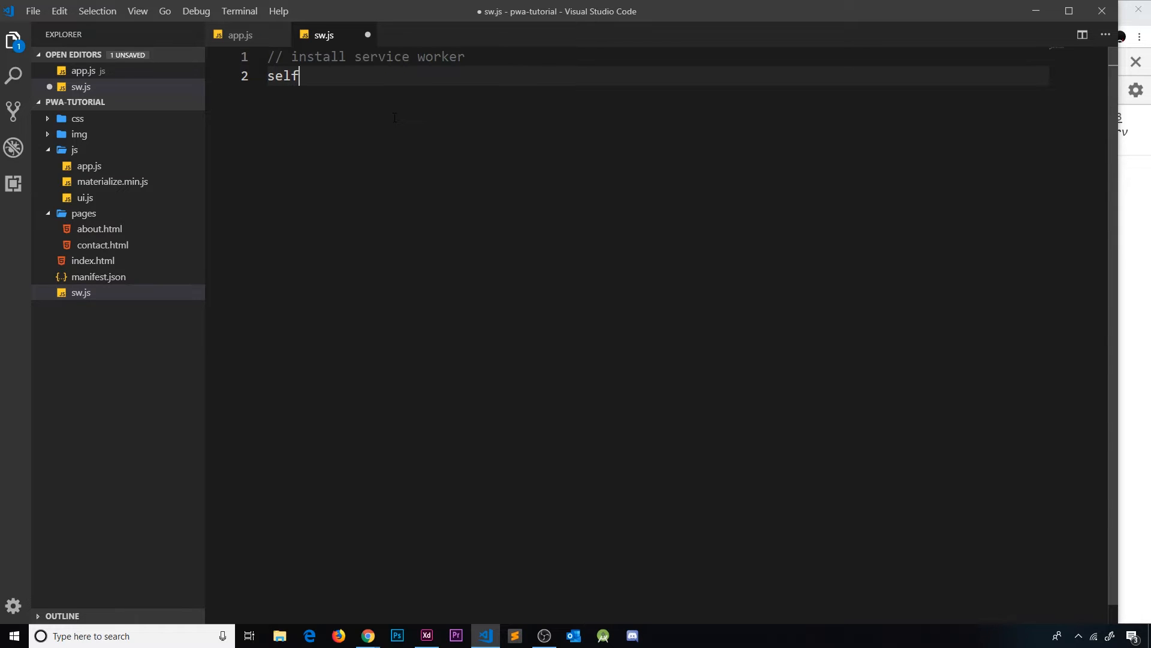
type(".addE")
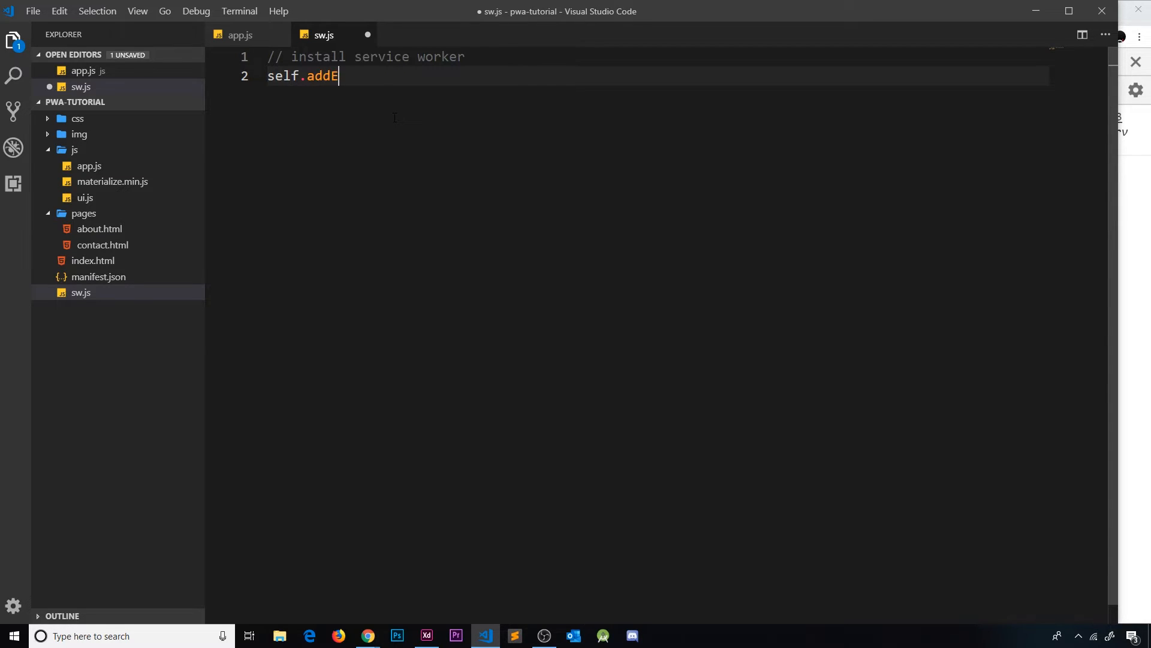
type("ventListener")
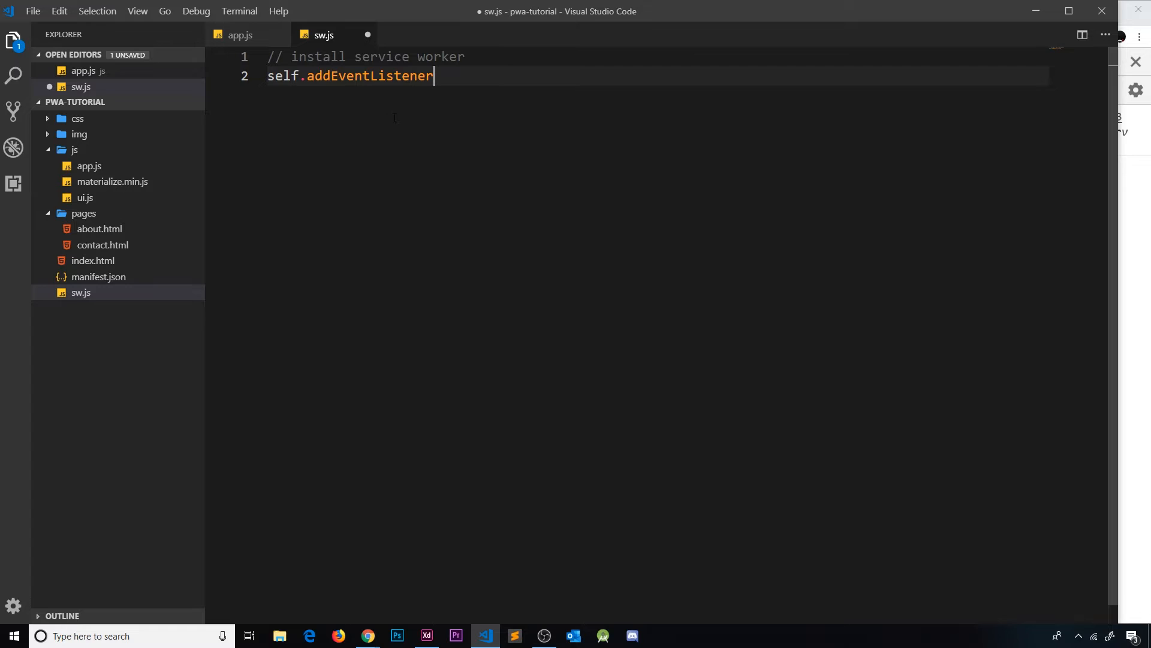
type("('install')")
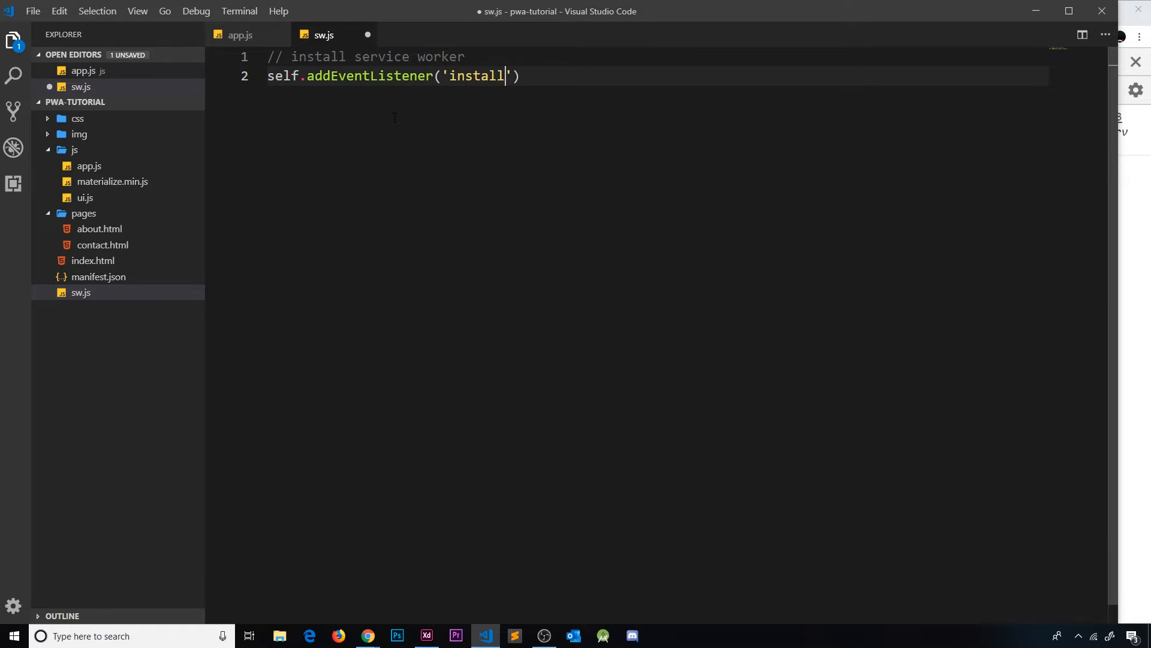
type(", ()")
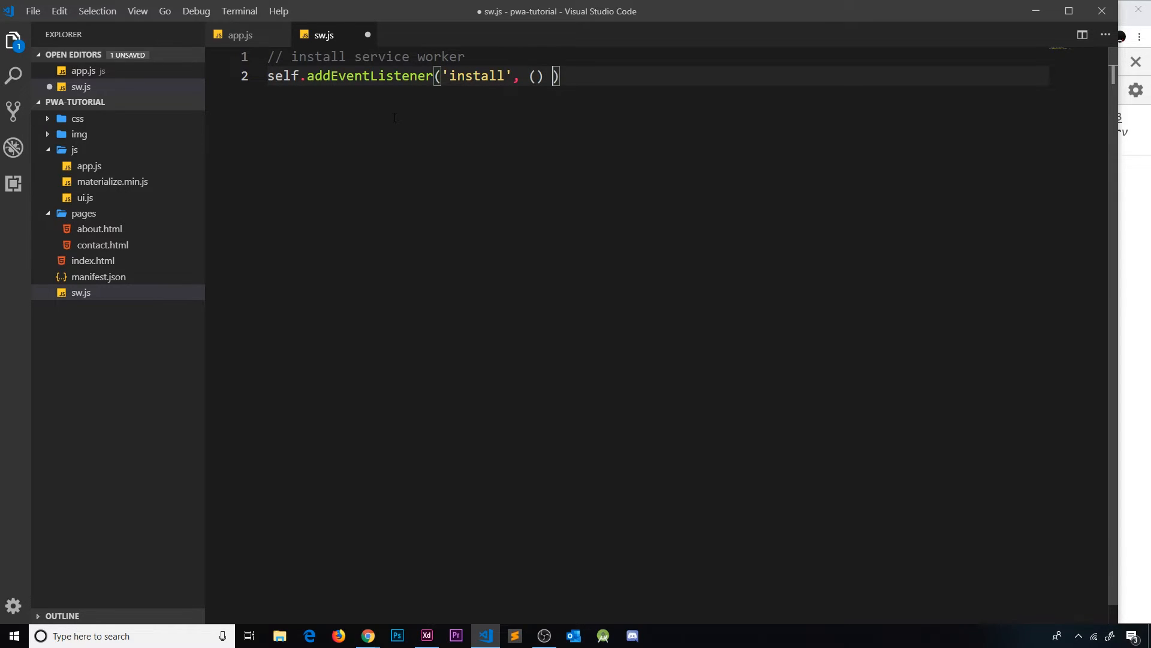
type("=> {")
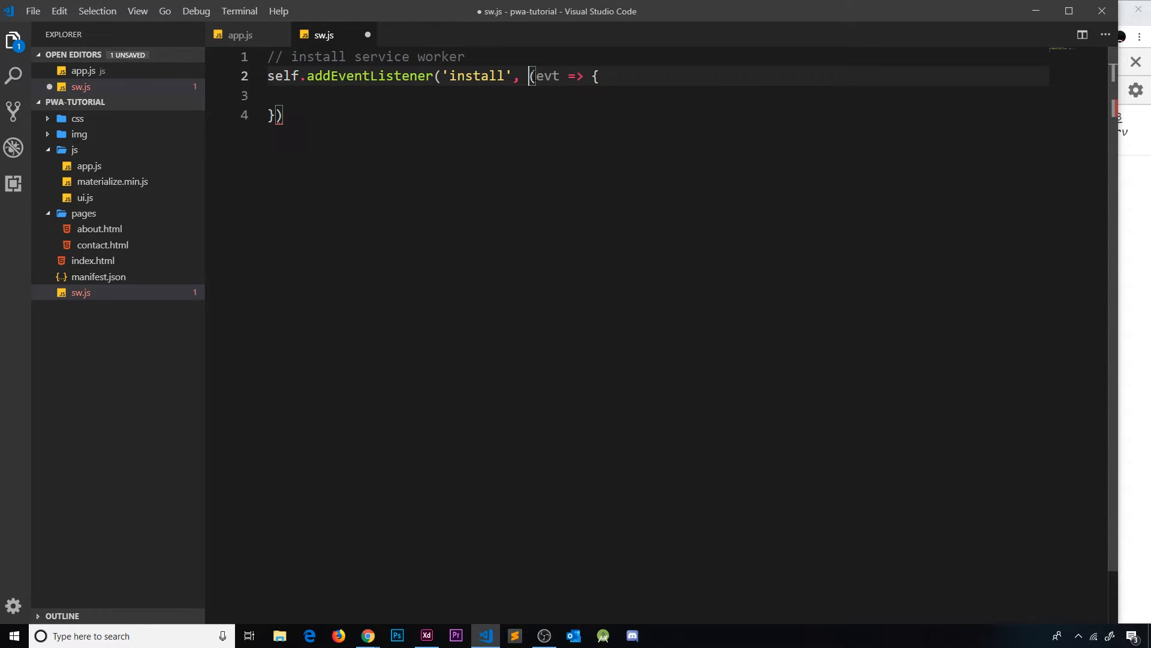
Make the listener log 'service worker has been installed' and save sw.js
key("Backspace")
type(";")
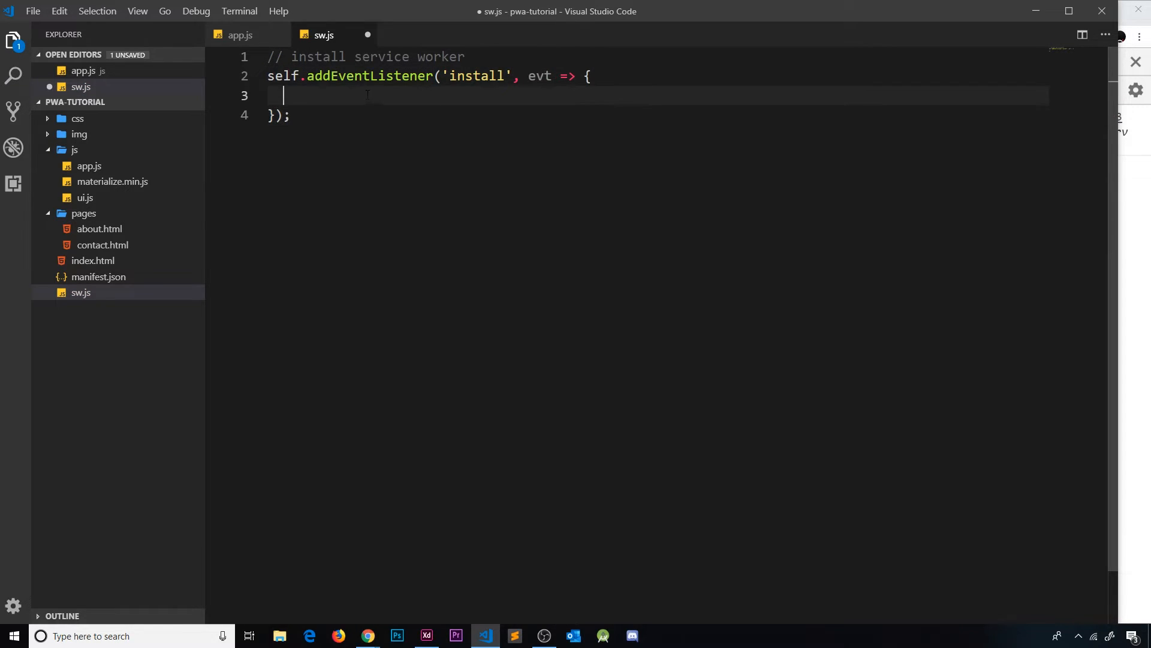
type("console.log('servi")
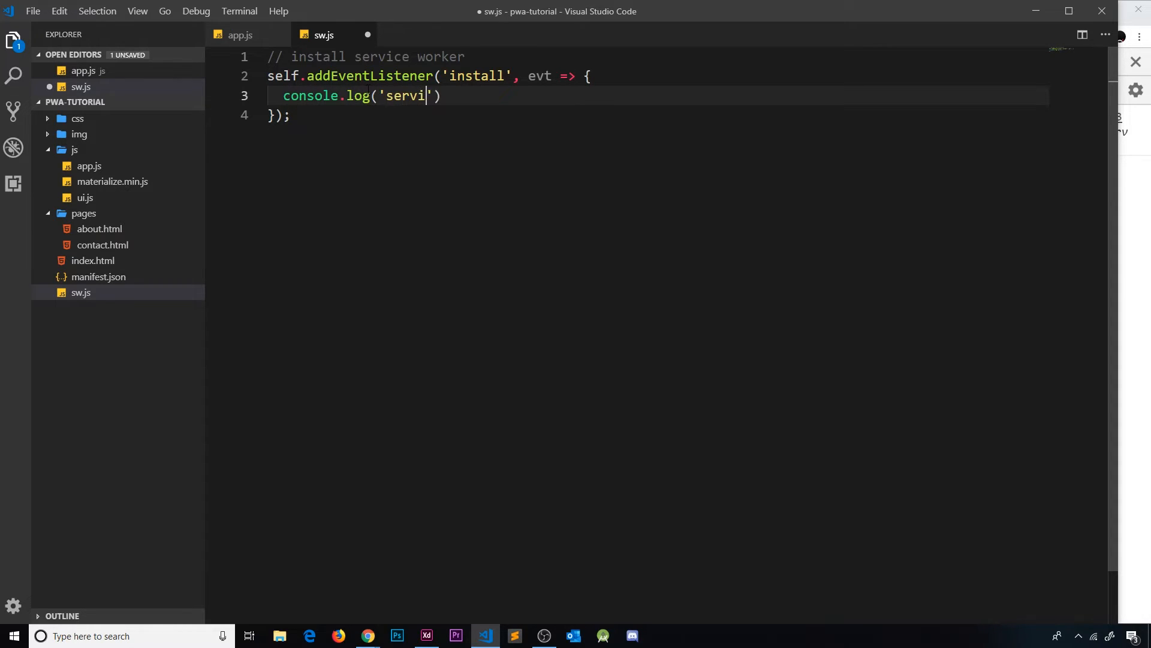
type("ce worker has been installed")
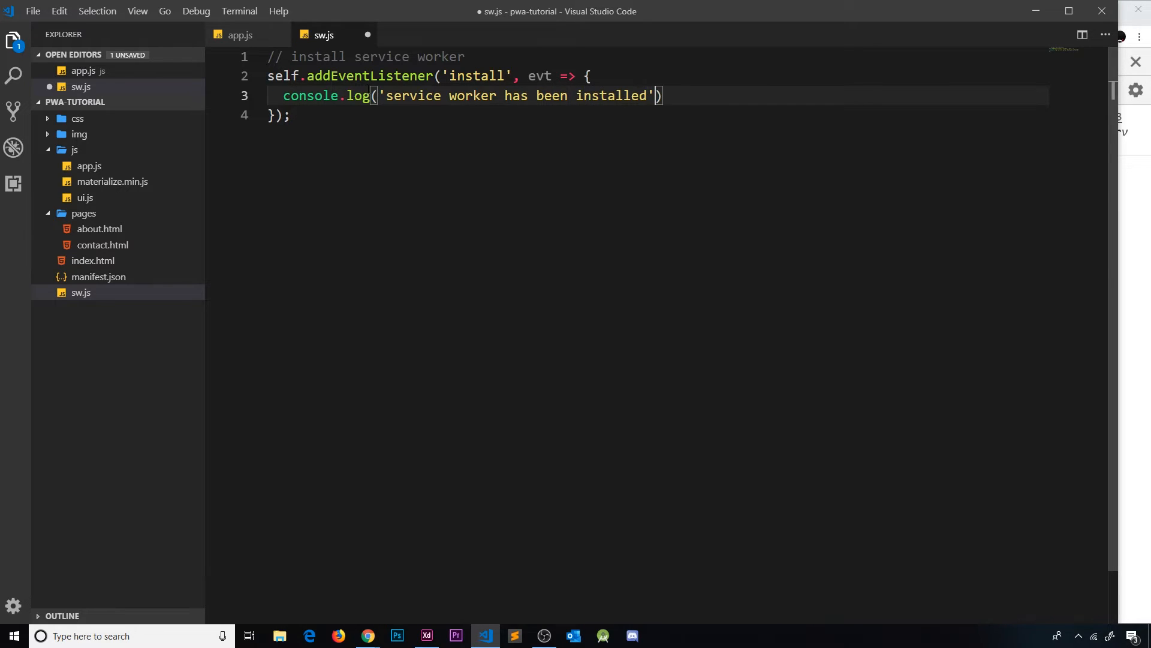
type(";")
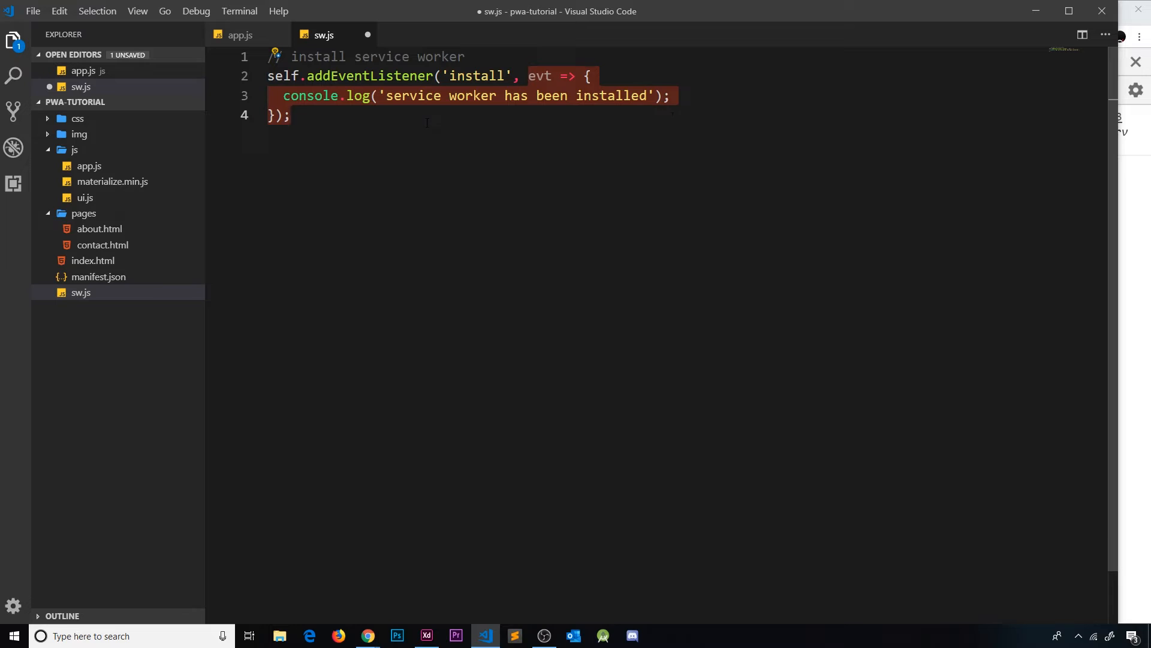
key("ctrl+s")
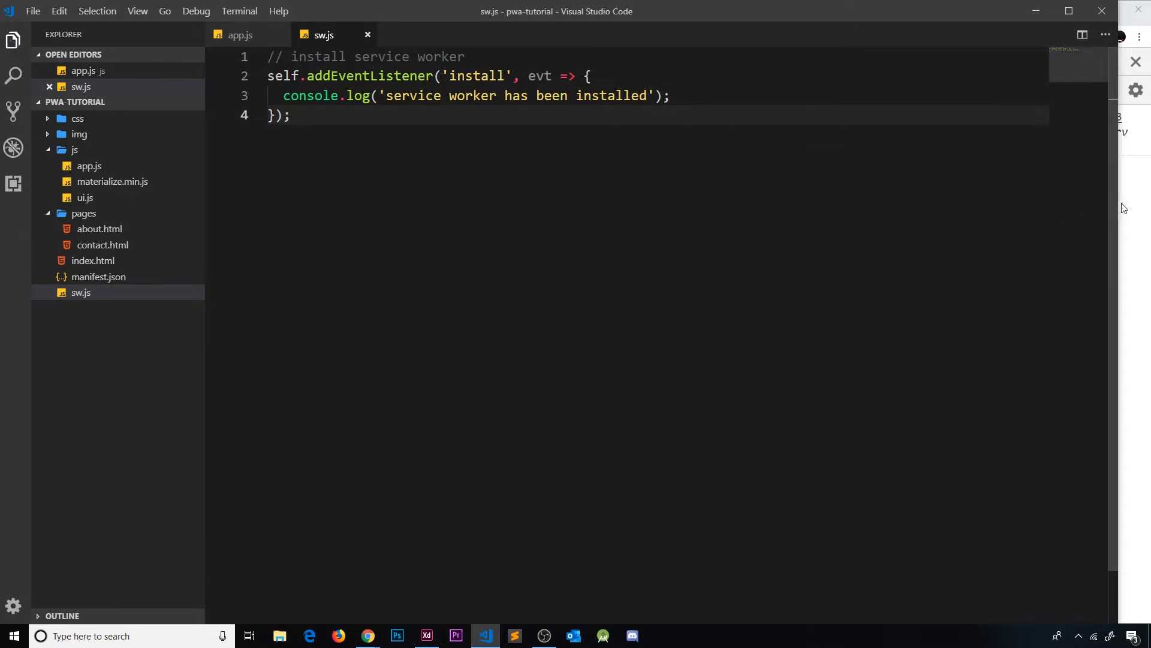
View the 'service worker registered' log in Chrome's DevTools console, then return to VS Code
left_click(367, 636)
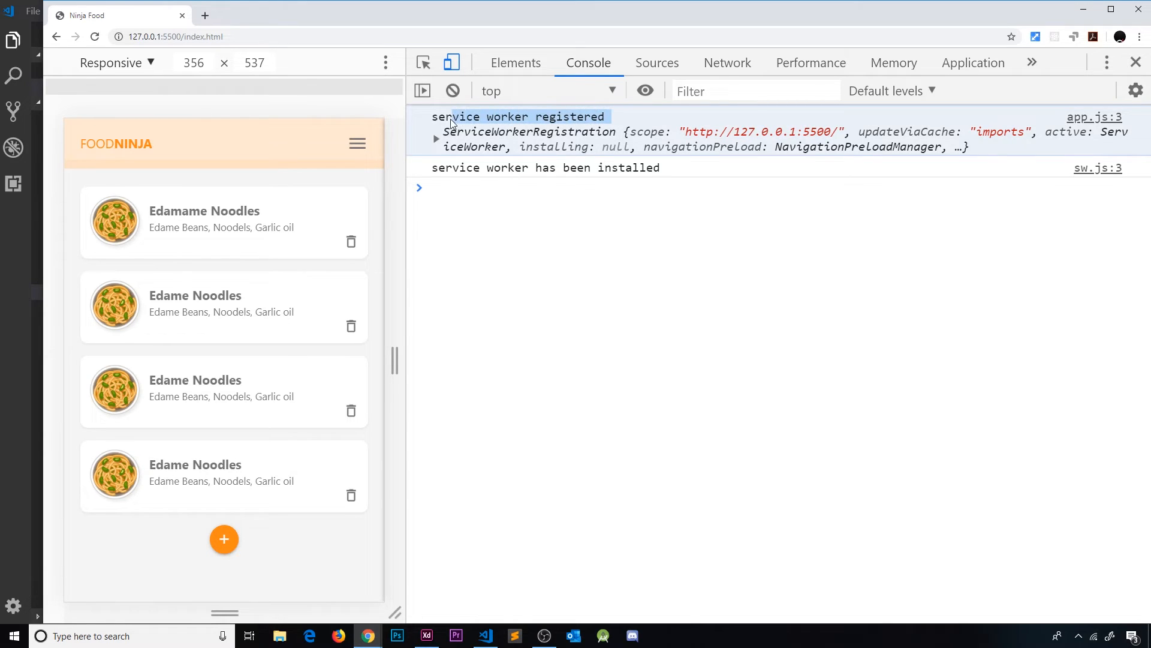
left_click(484, 635)
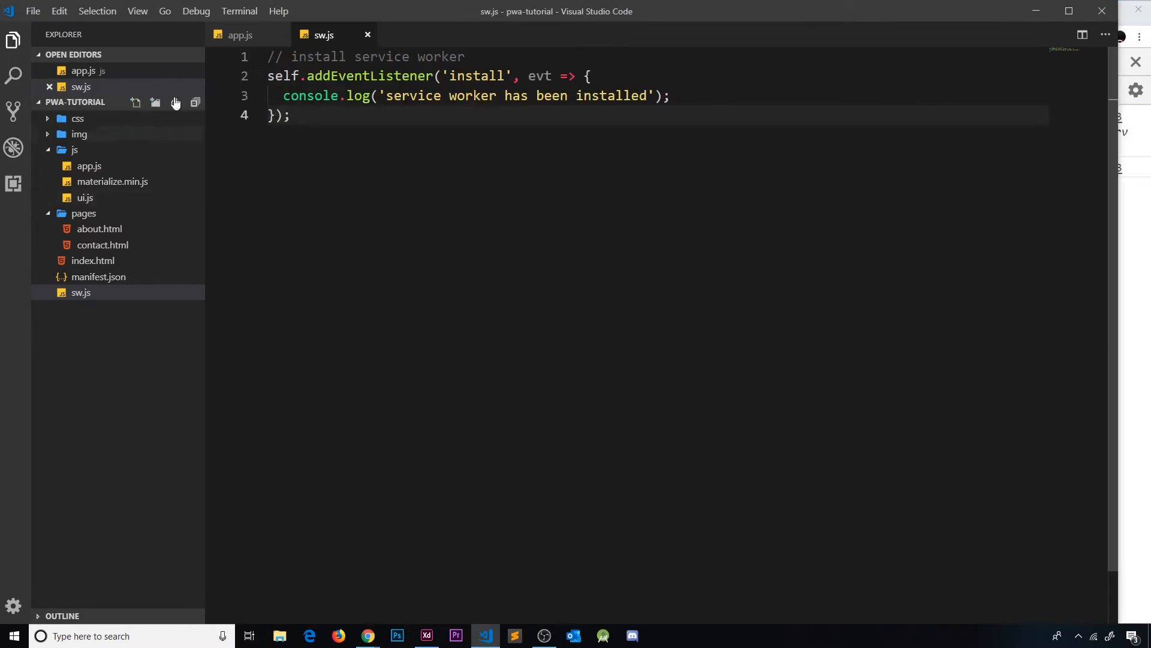
left_click(240, 35)
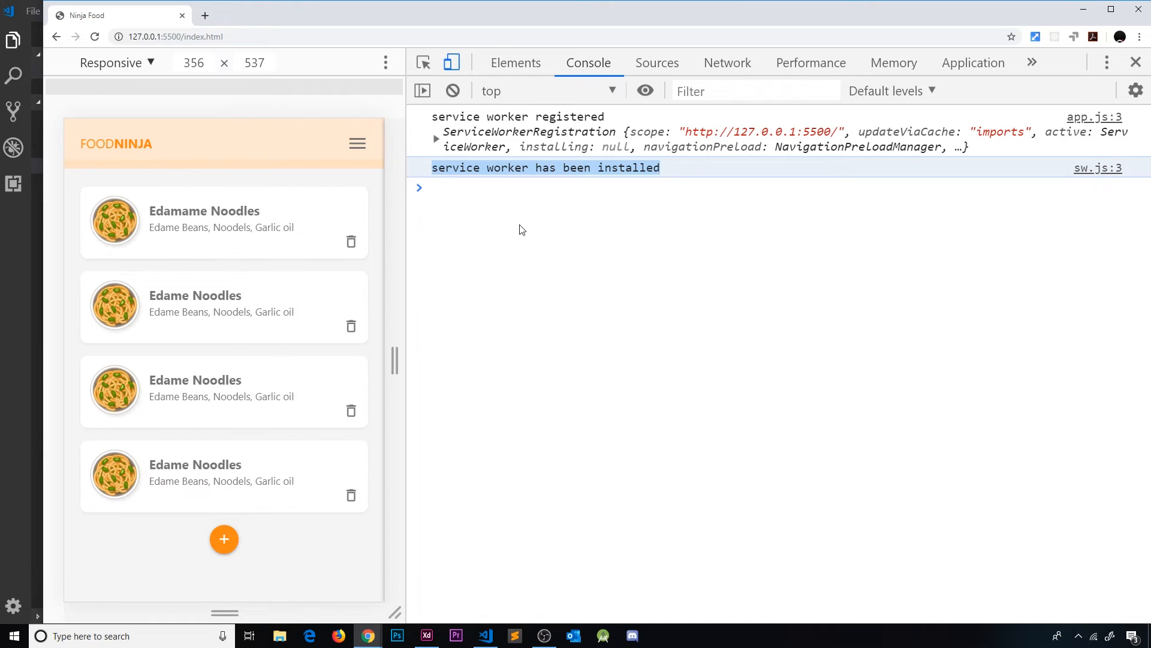
left_click(972, 63)
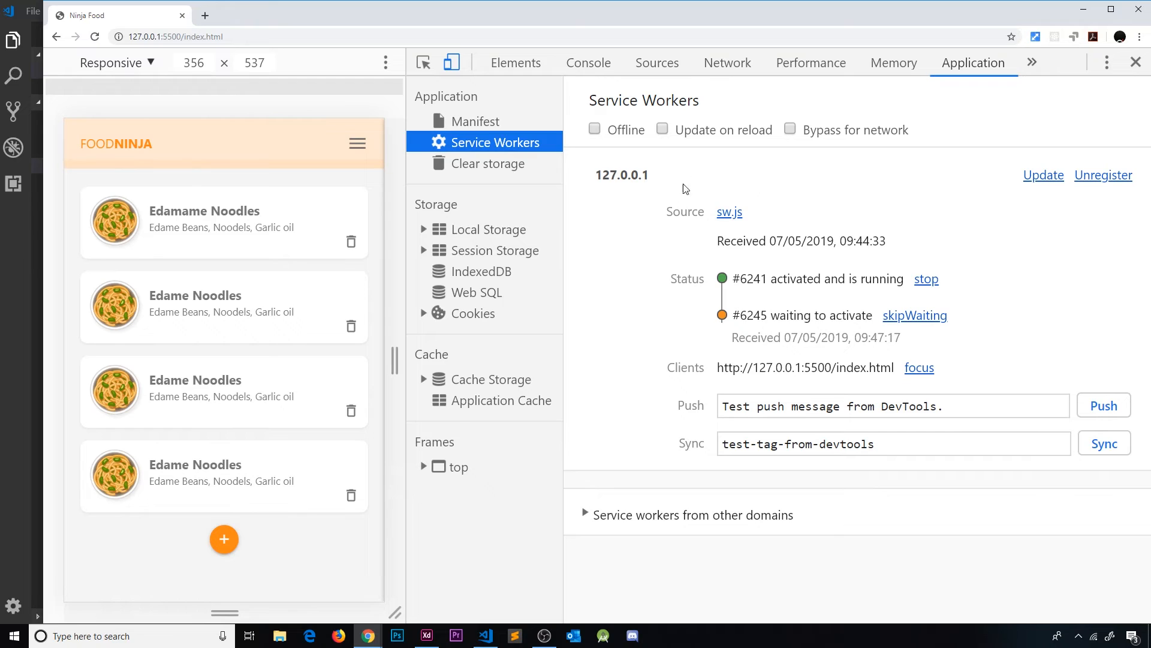
mouse_move(624, 79)
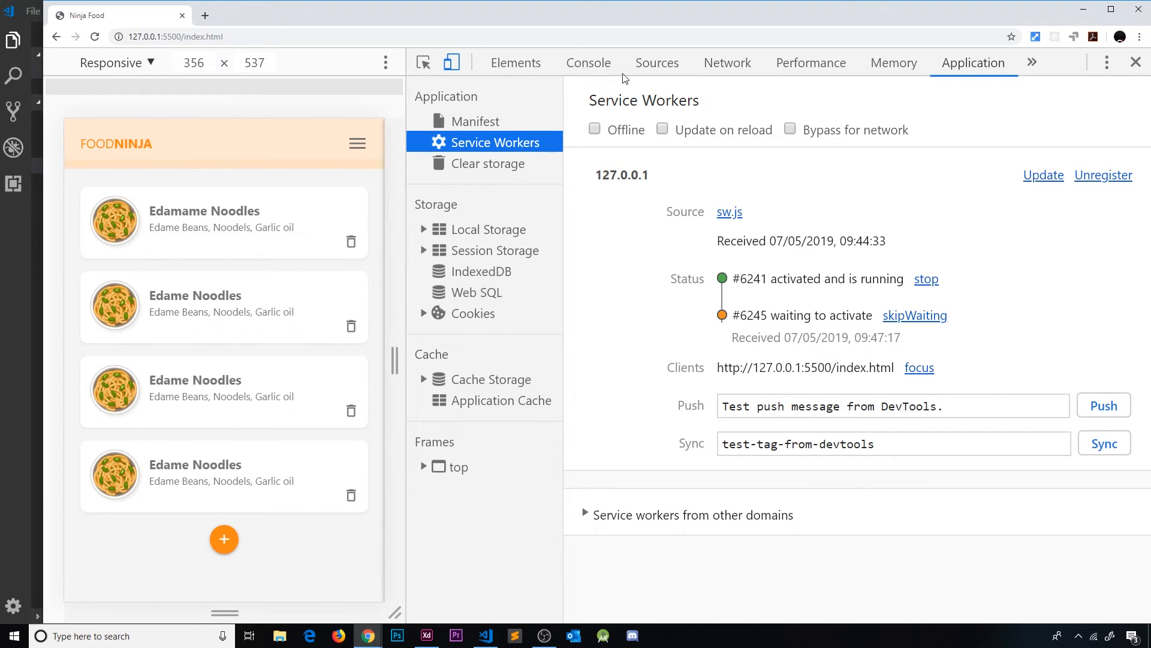
left_click(588, 62)
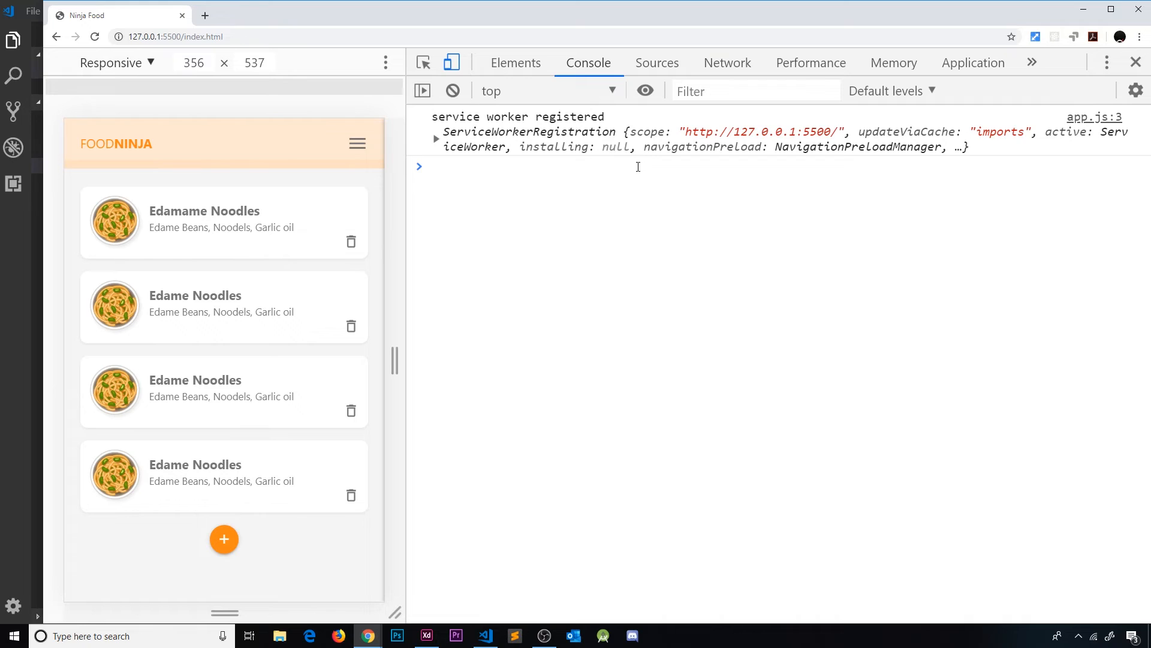
mouse_move(645, 269)
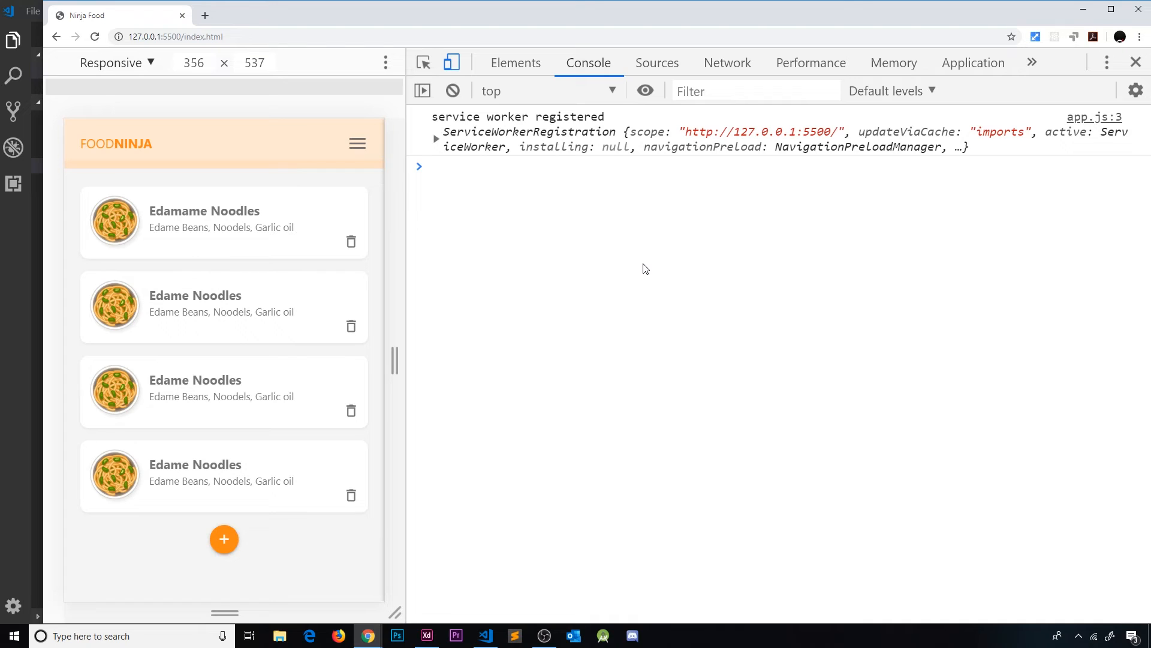
left_click(485, 636)
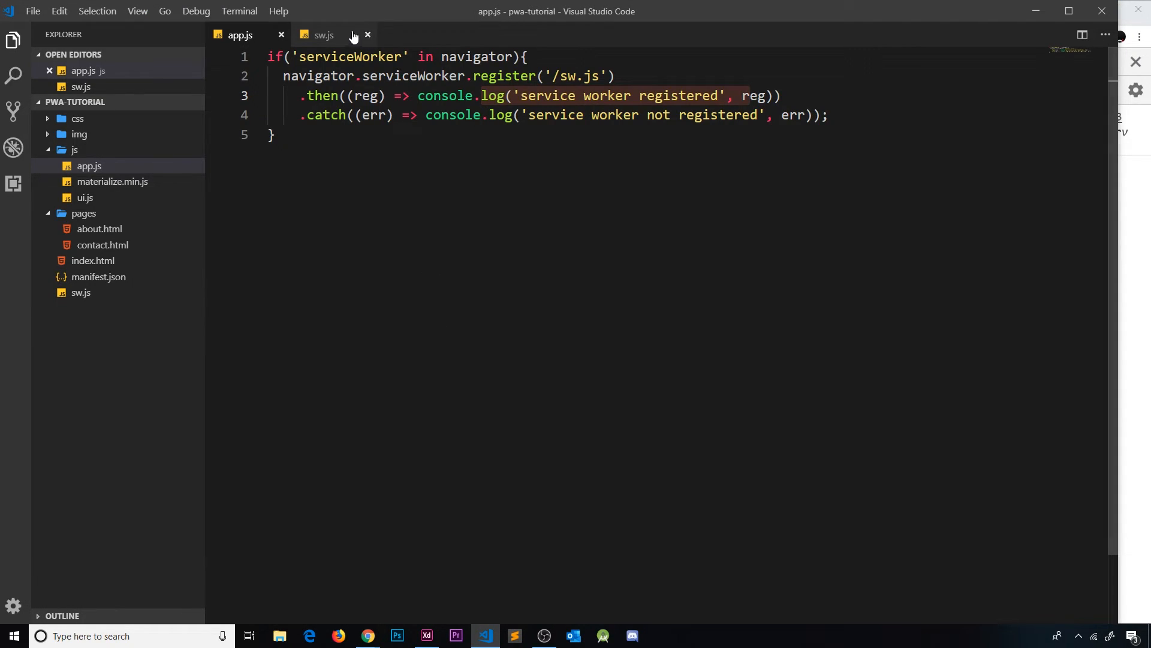
mouse_move(324, 34)
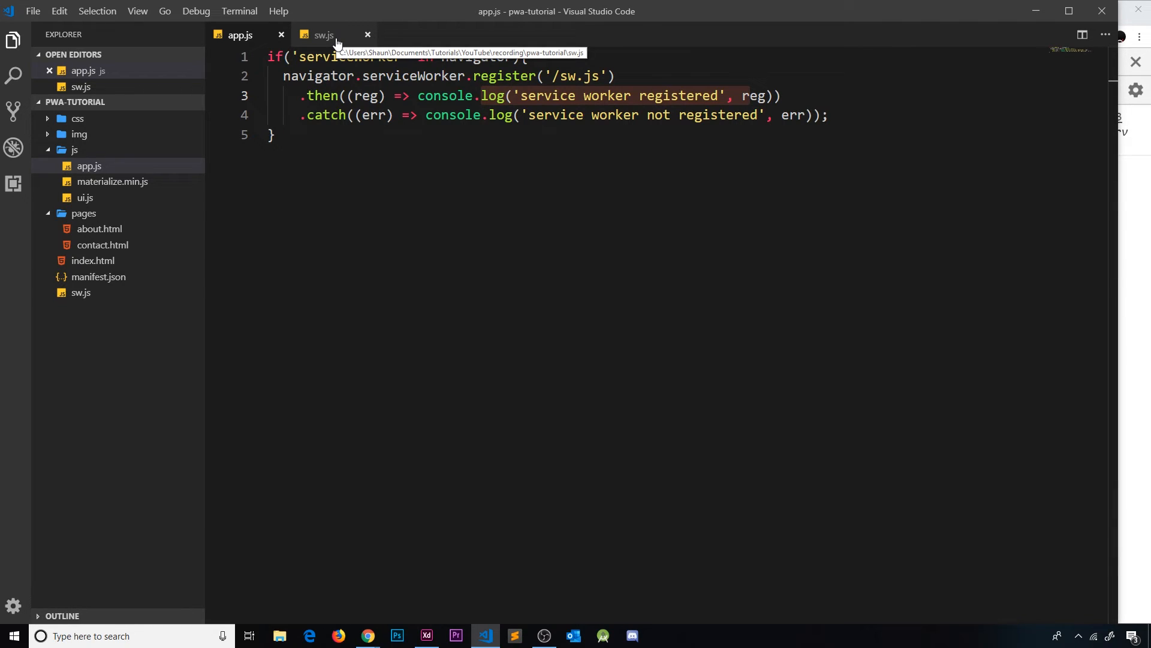
Delete the 'install service worker' comment on line 1 of sw.js, then switch to Chrome
left_click(323, 35)
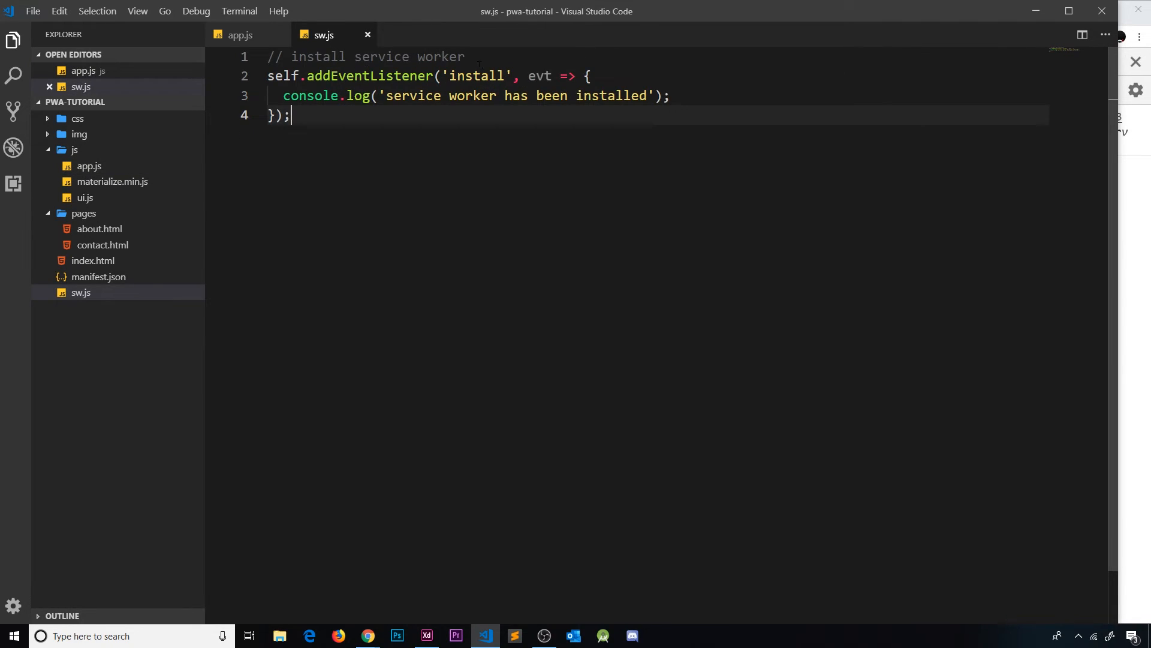
triple_click(366, 56)
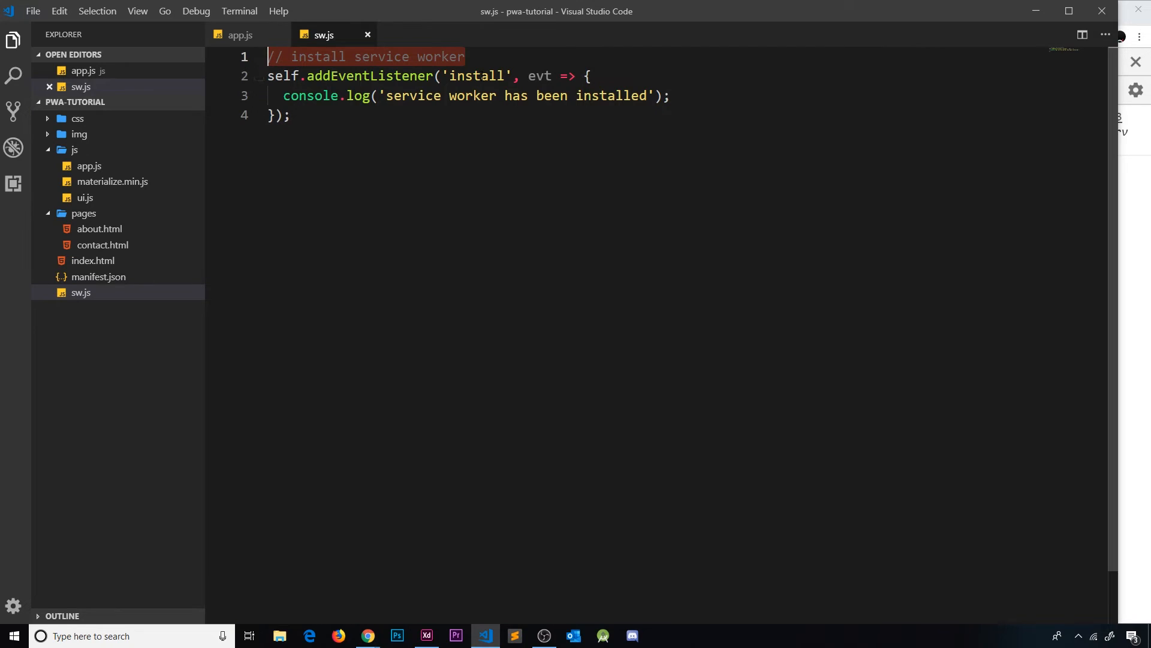
key("Delete")
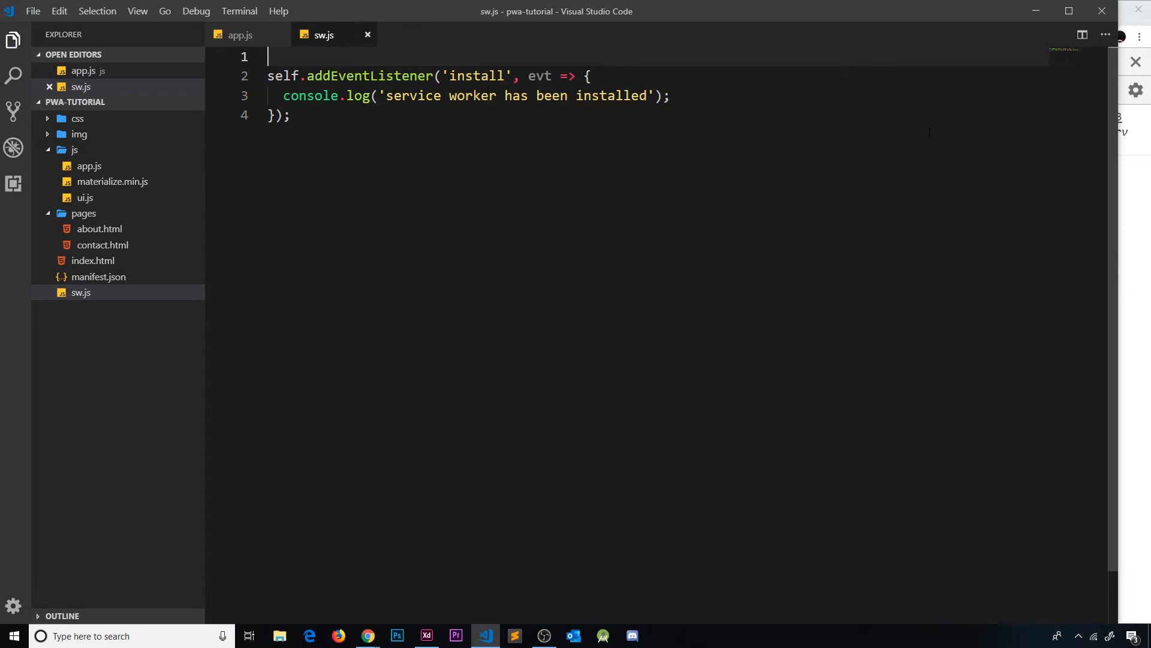
left_click(366, 635)
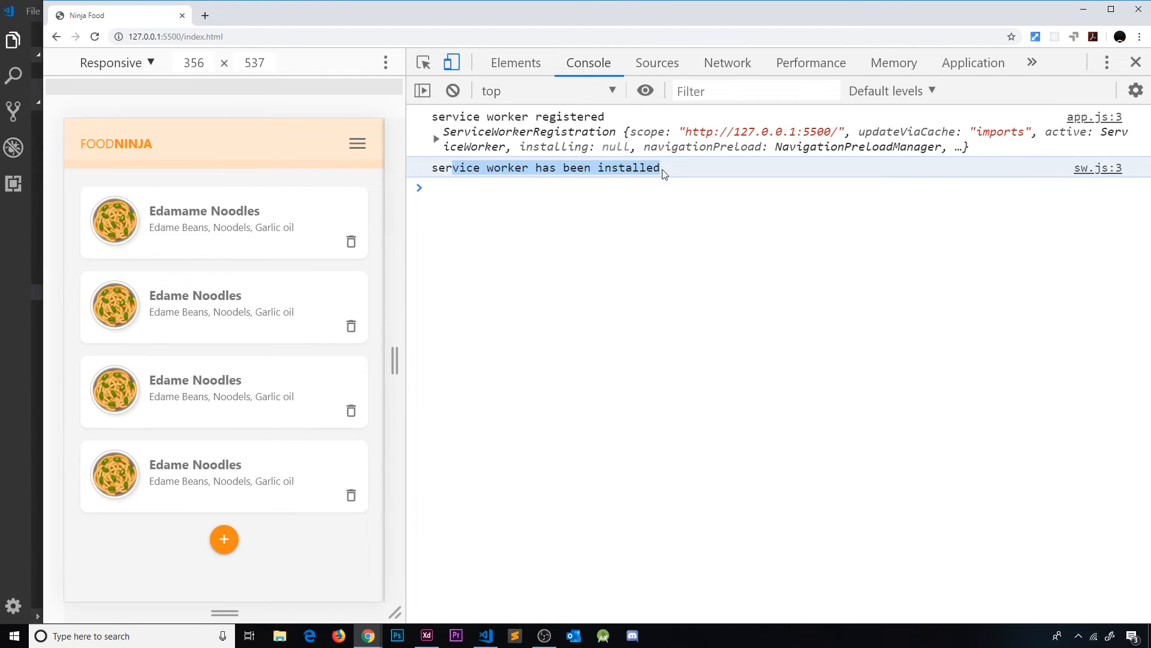
mouse_move(768, 257)
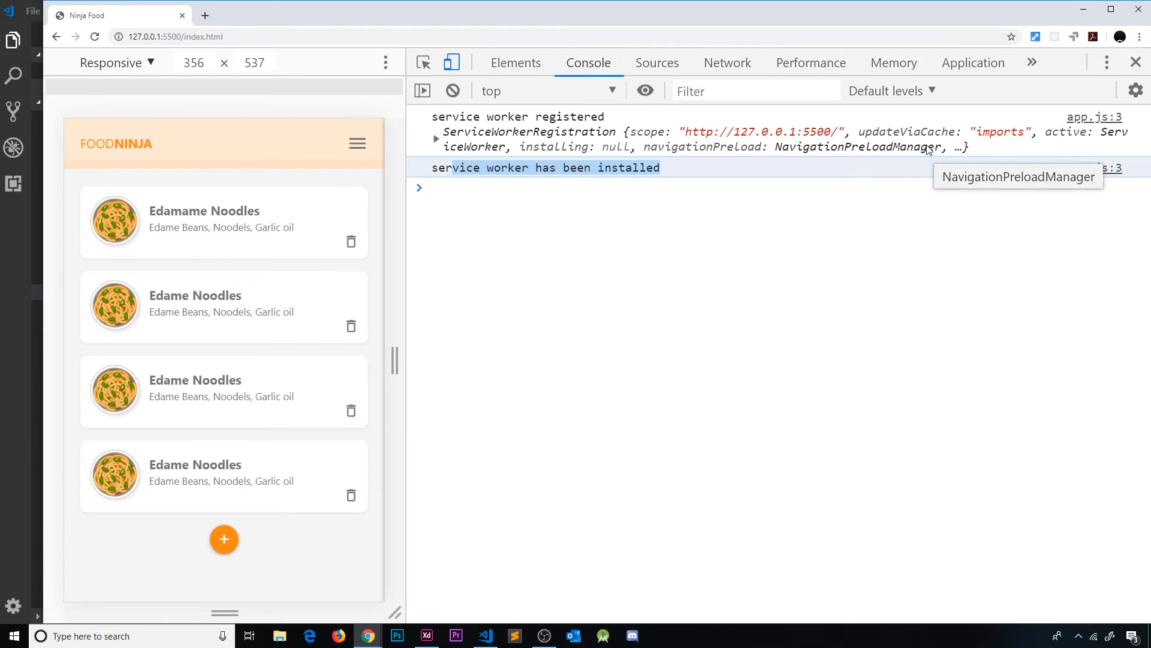
Check the Application tab's Service Workers: #6241 running, #6247 waiting to activate
left_click(974, 62)
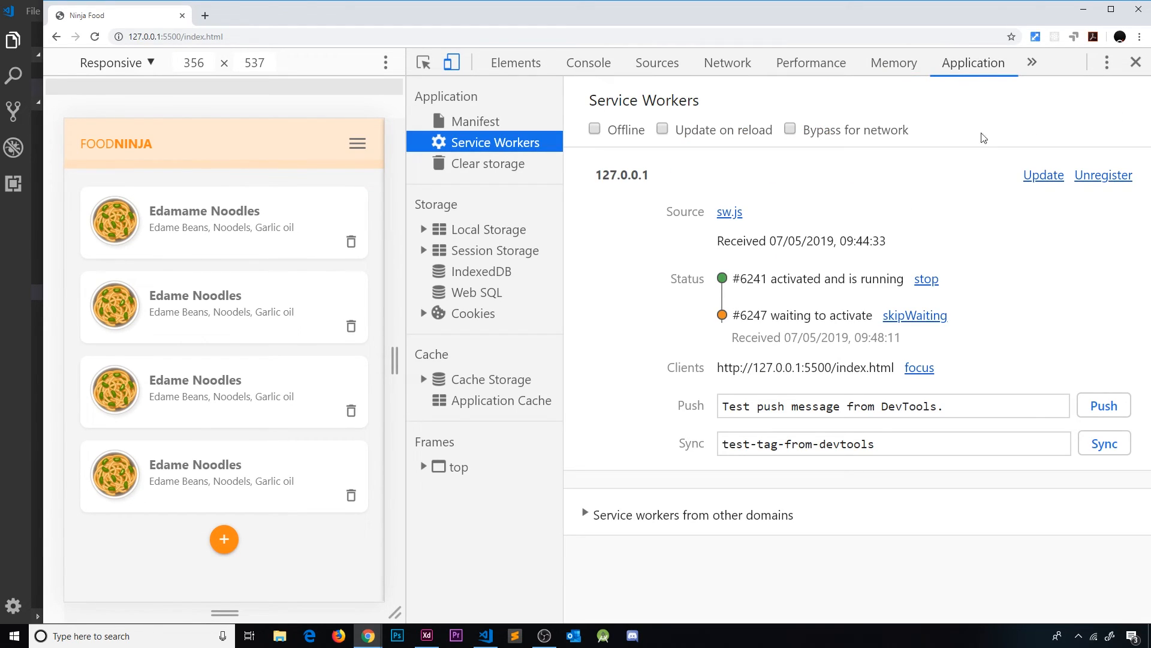
mouse_move(778, 325)
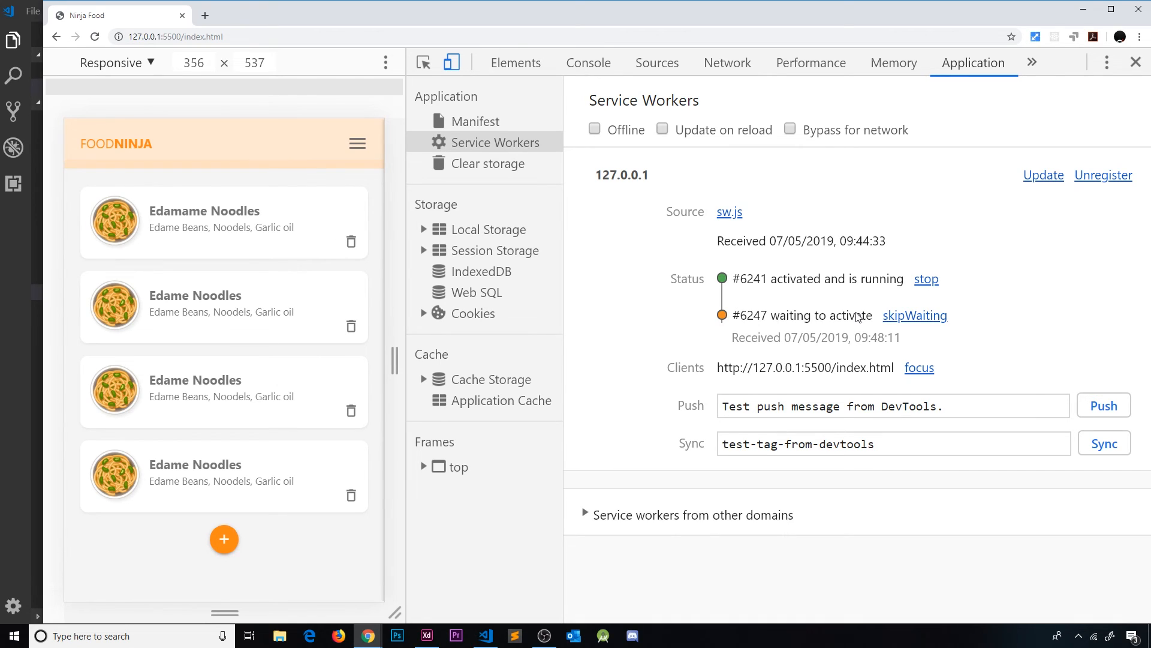
mouse_move(878, 250)
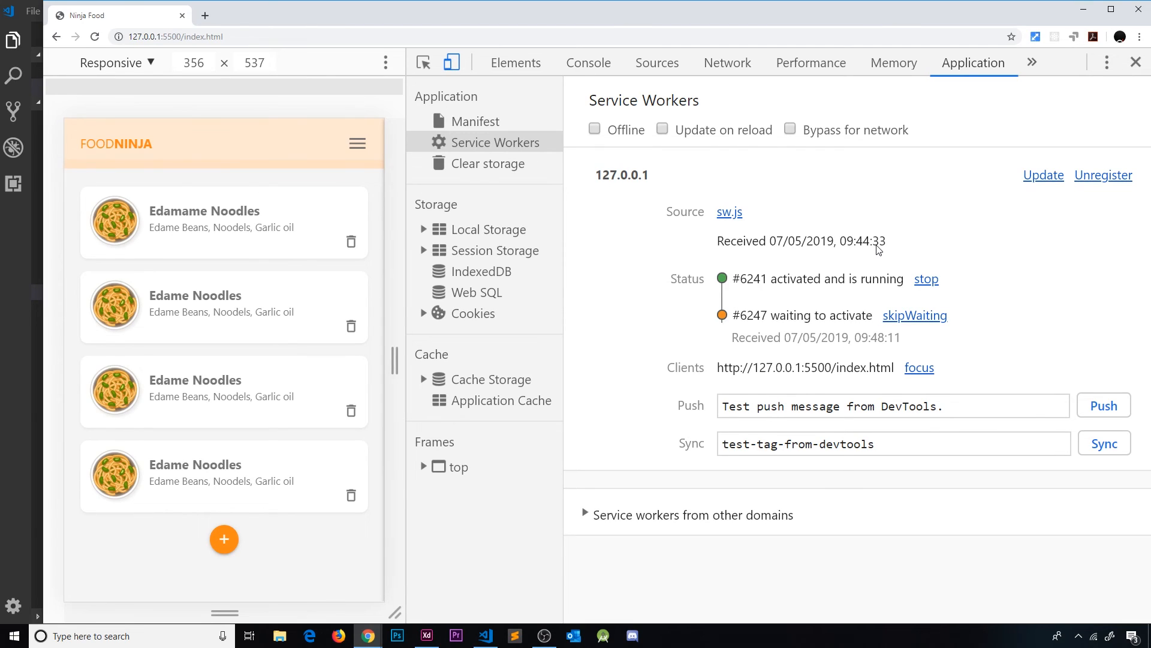
mouse_move(504, 285)
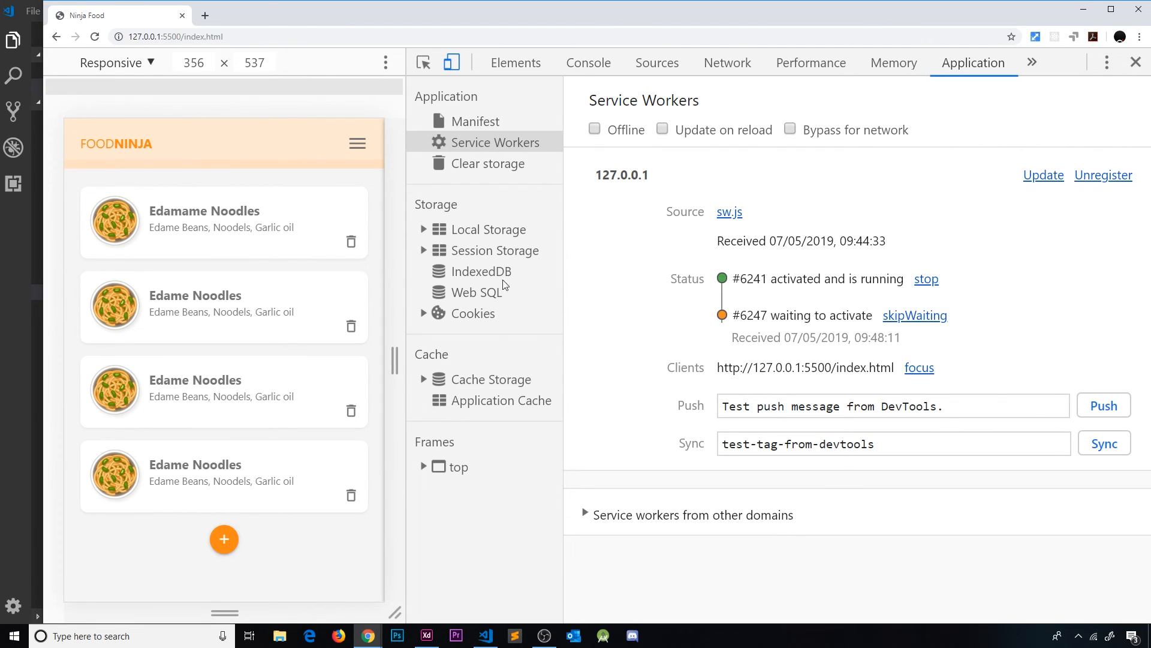
Back in VS Code, select line 3's console.log statement in the sw.js install listener
left_click(484, 635)
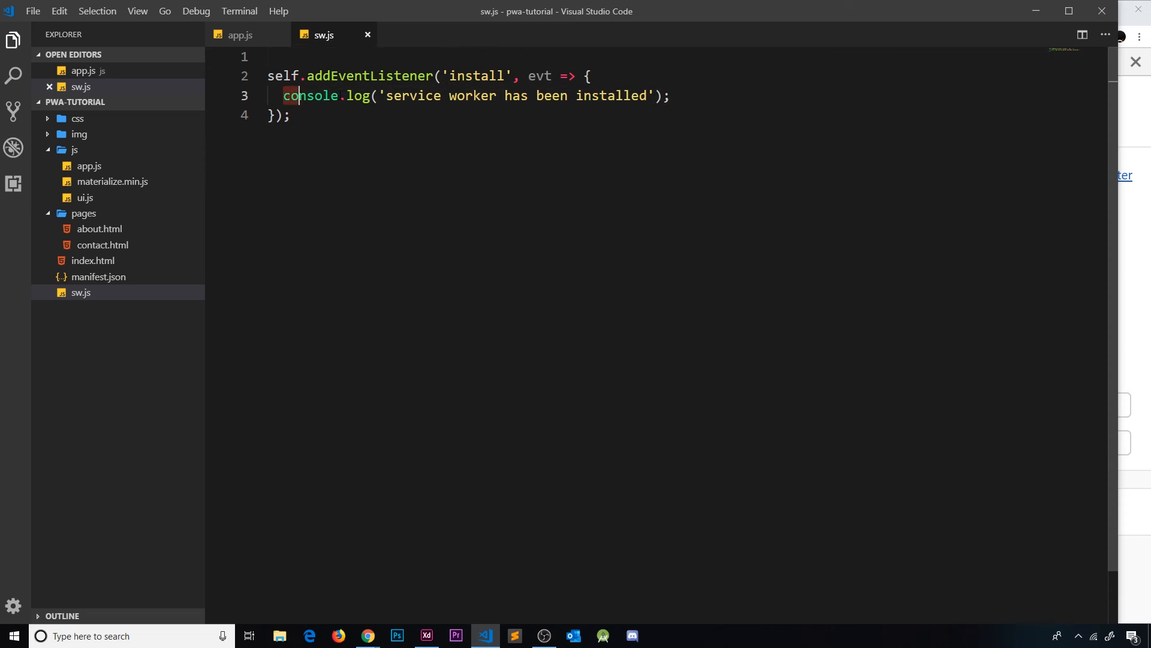
triple_click(470, 96)
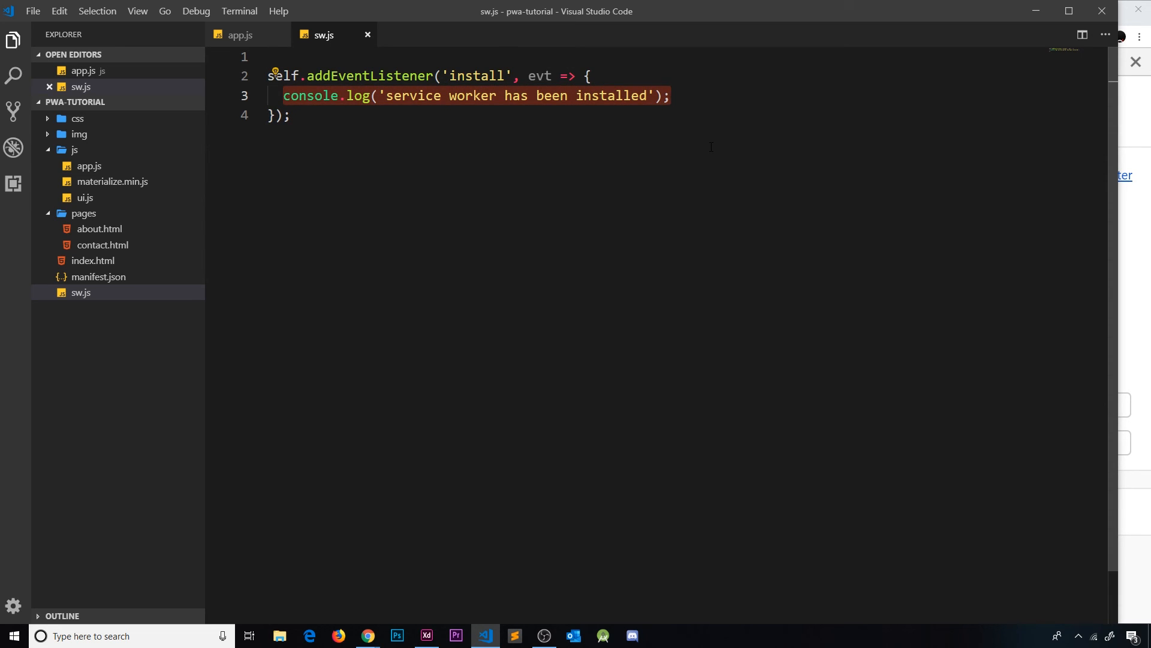
mouse_move(659, 181)
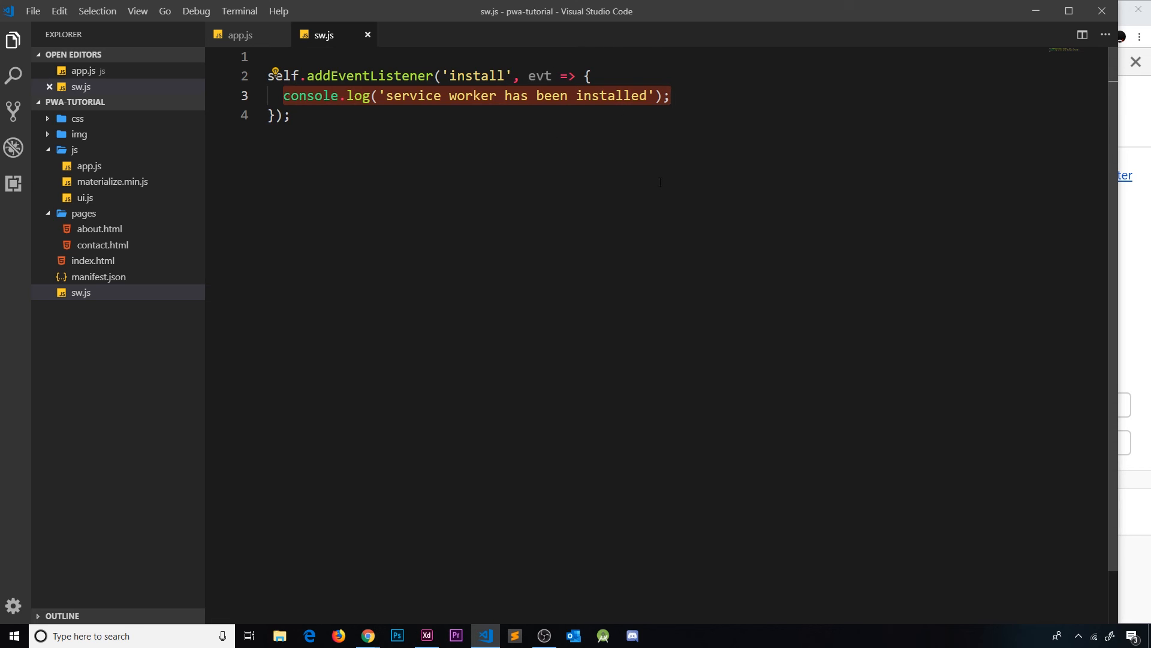